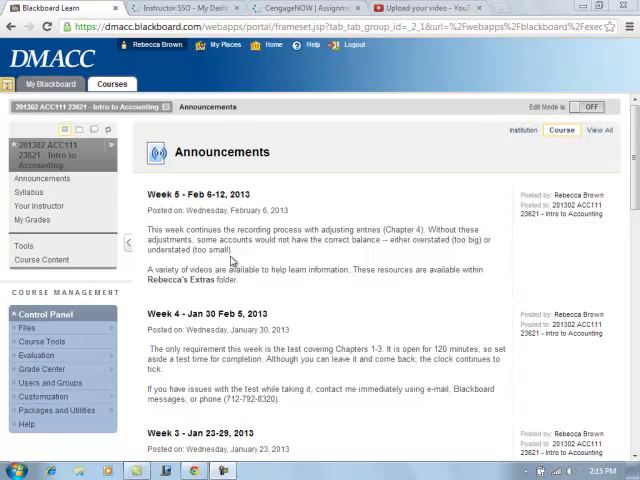
pyautogui.moveTo(280, 267)
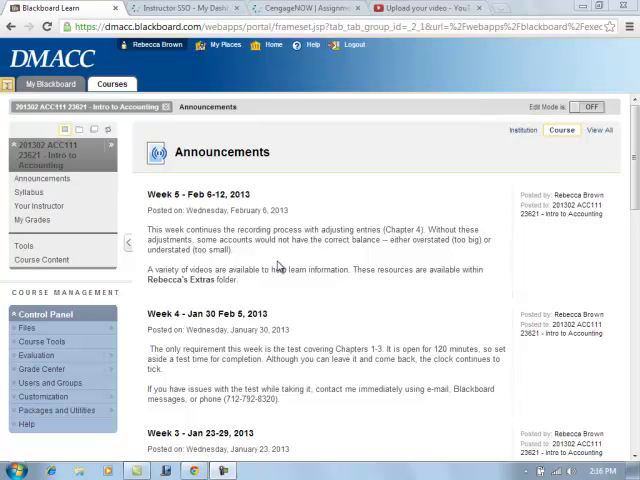
pyautogui.moveTo(263, 291)
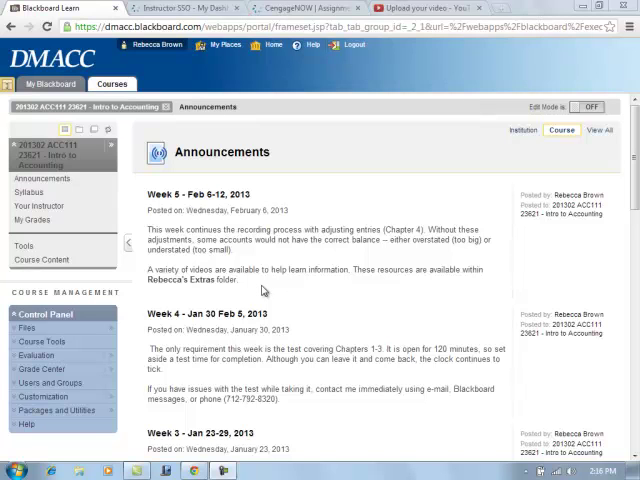
pyautogui.moveTo(228, 305)
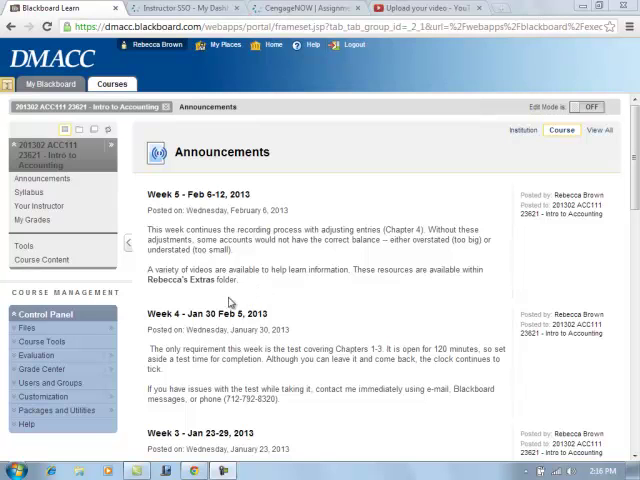
pyautogui.moveTo(207, 293)
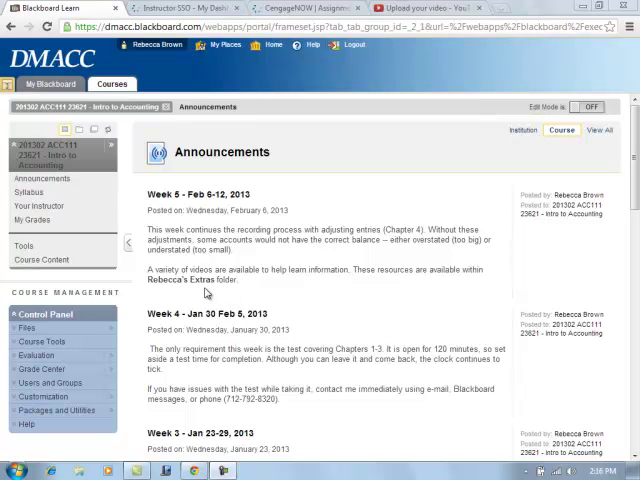
pyautogui.moveTo(222, 291)
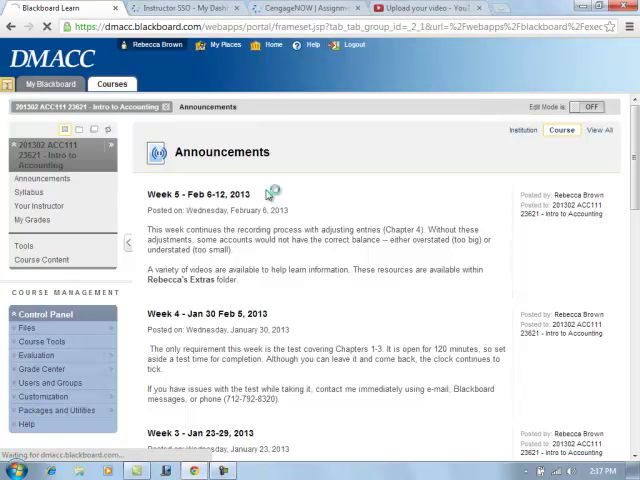
# Step: Open Course Content and go into the Week 5: Chapter 4 - Feb 6-12, 2013 folder
pyautogui.click(41, 259)
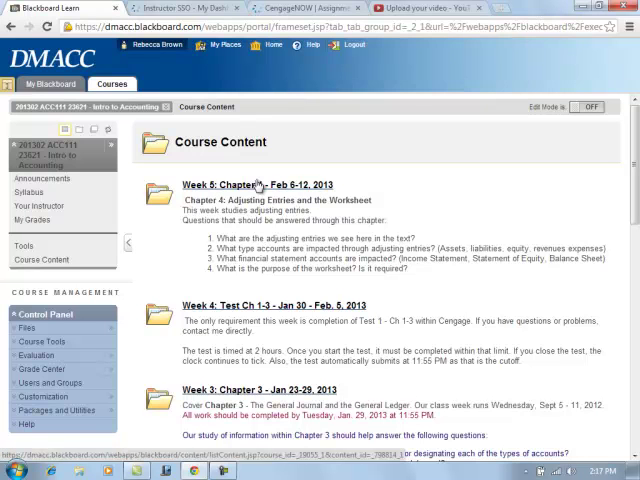
pyautogui.click(253, 184)
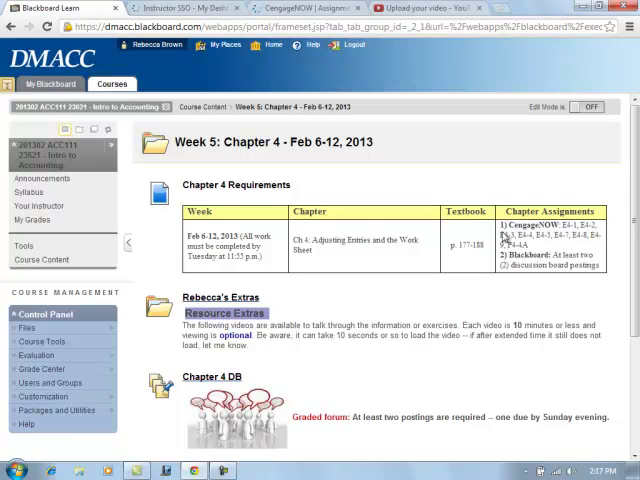
pyautogui.moveTo(407, 275)
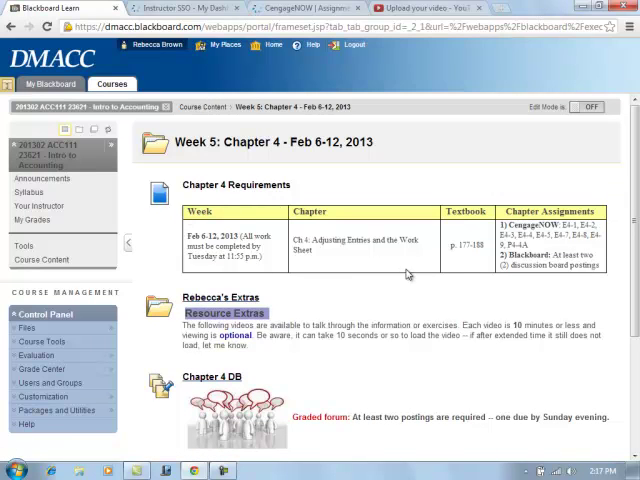
pyautogui.moveTo(188, 260)
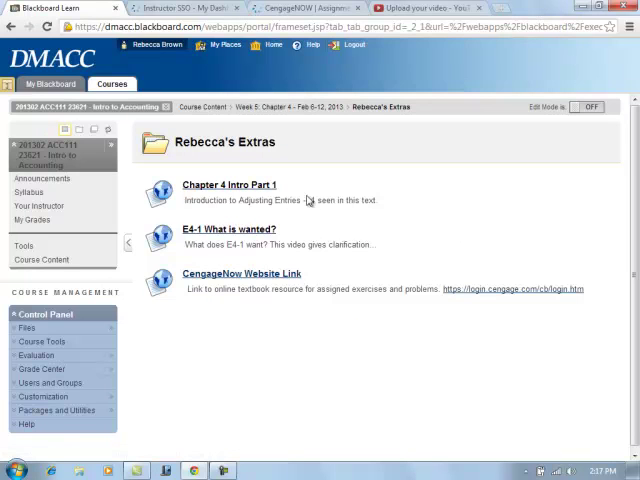
pyautogui.moveTo(268, 173)
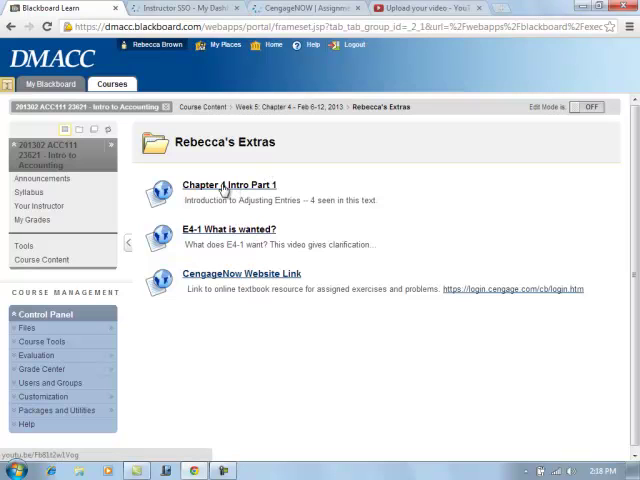
pyautogui.moveTo(215, 232)
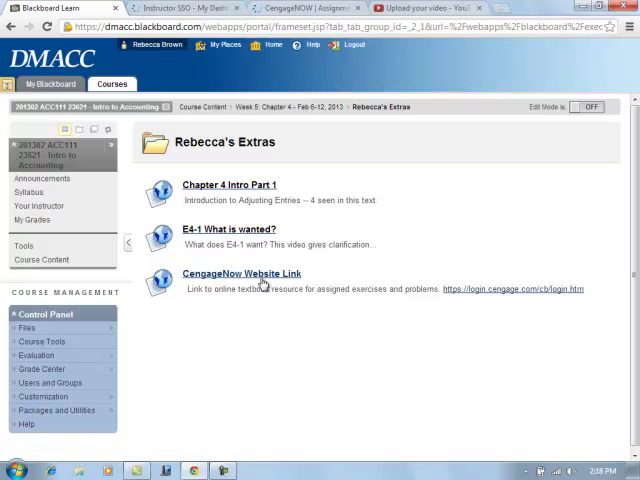
pyautogui.moveTo(235, 278)
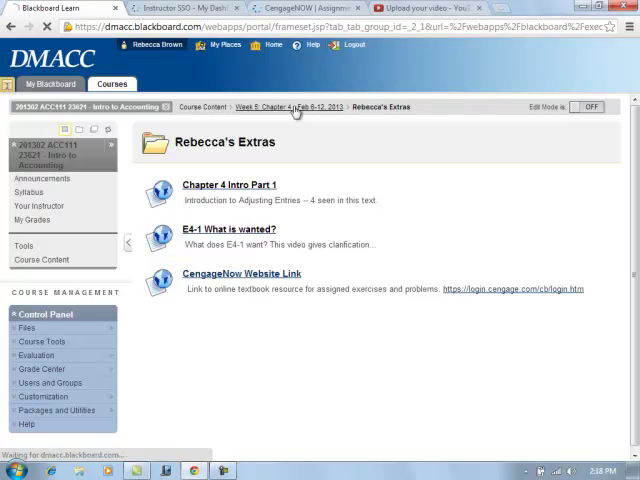
# Step: Go back to the Week 5: Chapter 4 folder and open the Chapter 4 discussion forum
pyautogui.click(289, 107)
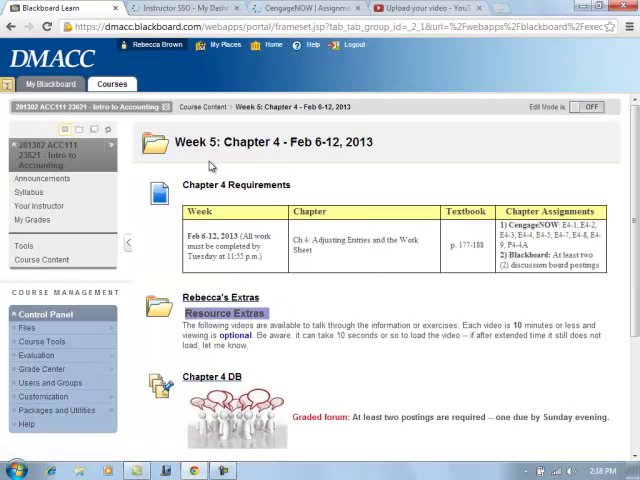
pyautogui.scroll(-3)
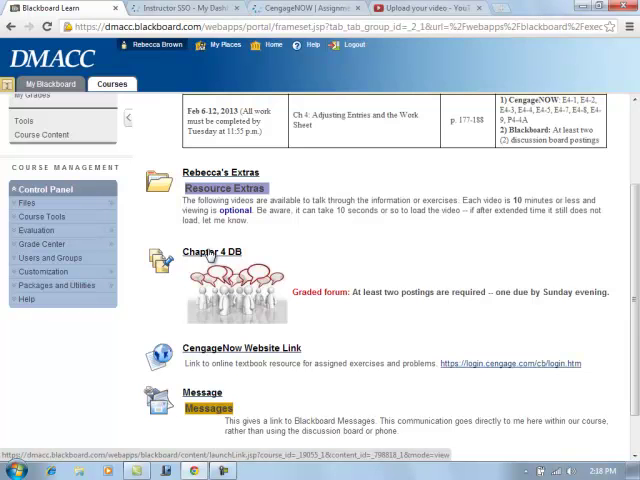
pyautogui.click(206, 251)
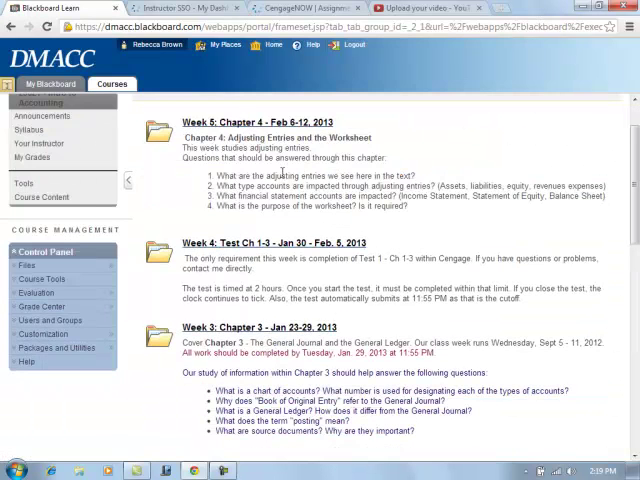
pyautogui.click(276, 123)
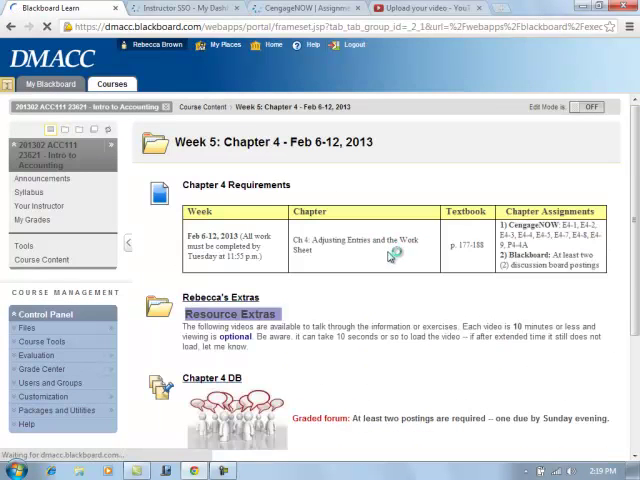
pyautogui.scroll(-3)
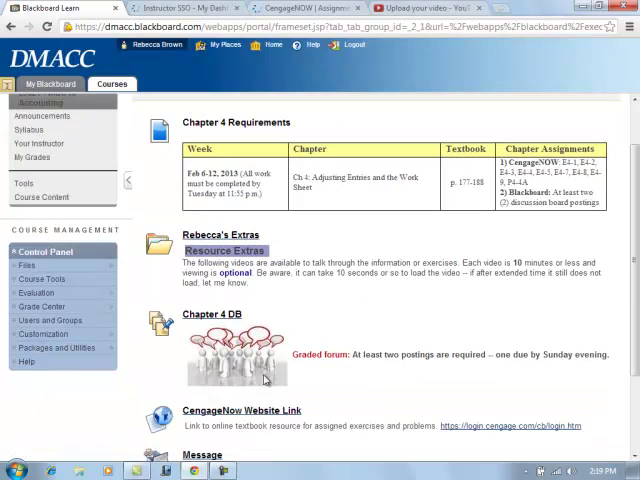
pyautogui.moveTo(282, 352)
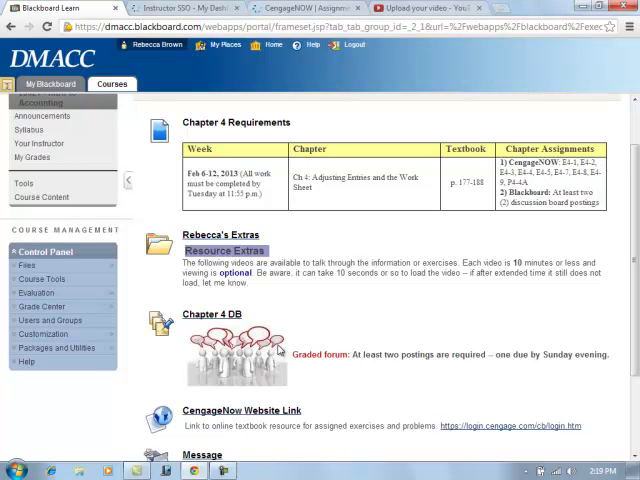
pyautogui.moveTo(350, 382)
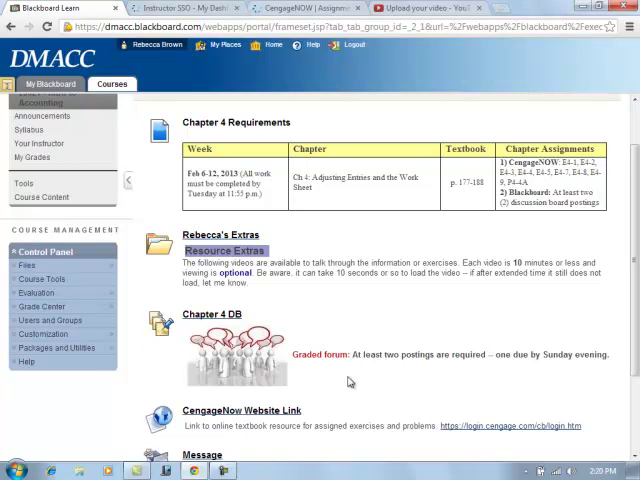
pyautogui.scroll(-3)
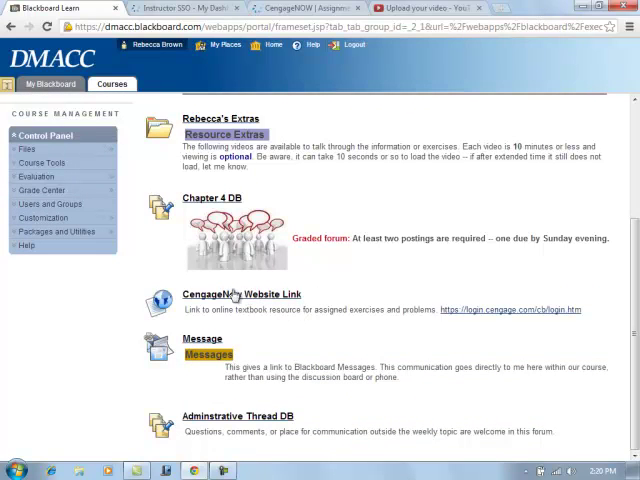
pyautogui.moveTo(240, 294)
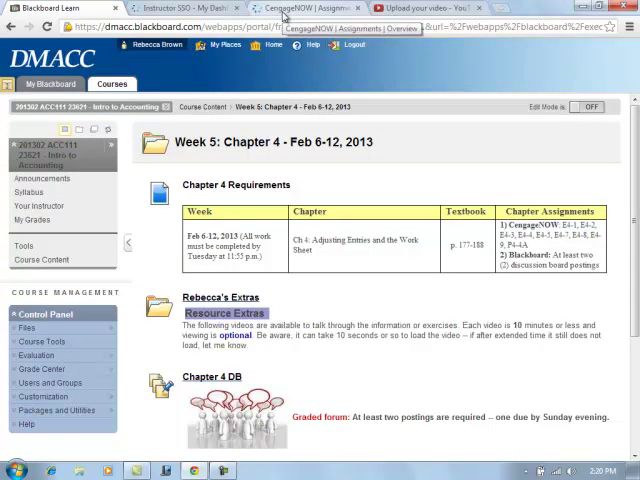
# Step: Switch to CengageNOW and scroll through the Acc 111 Chapter 1–4 assignments and due dates
pyautogui.click(300, 8)
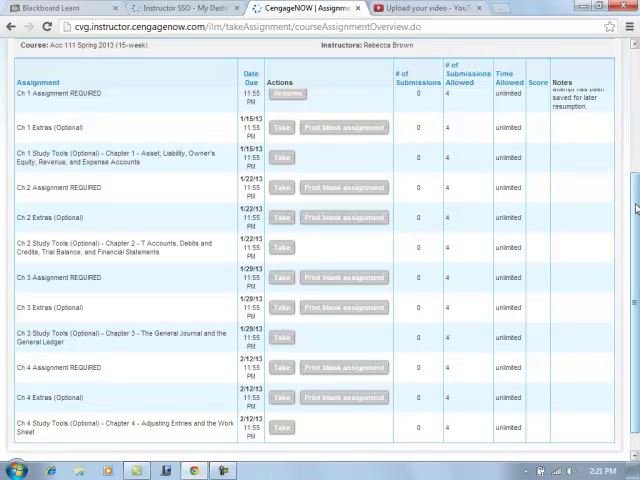
pyautogui.scroll(3)
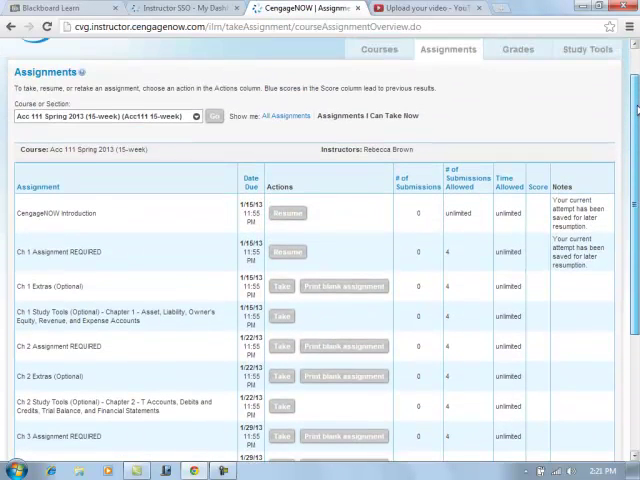
pyautogui.scroll(3)
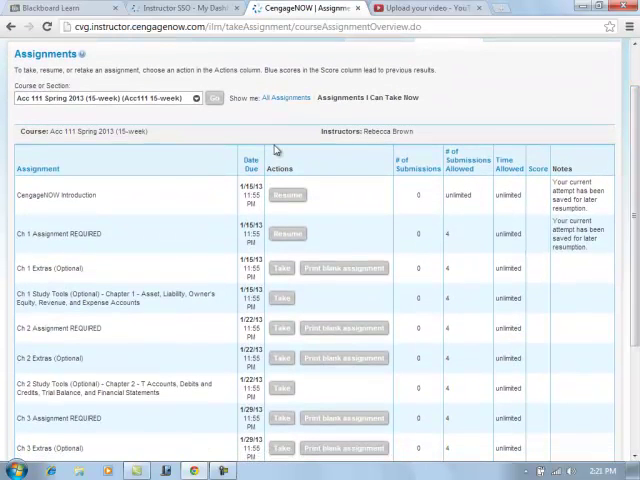
pyautogui.moveTo(87, 280)
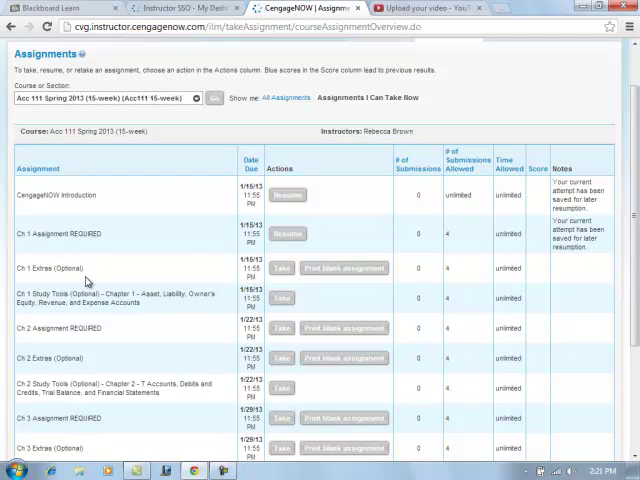
pyautogui.scroll(-3)
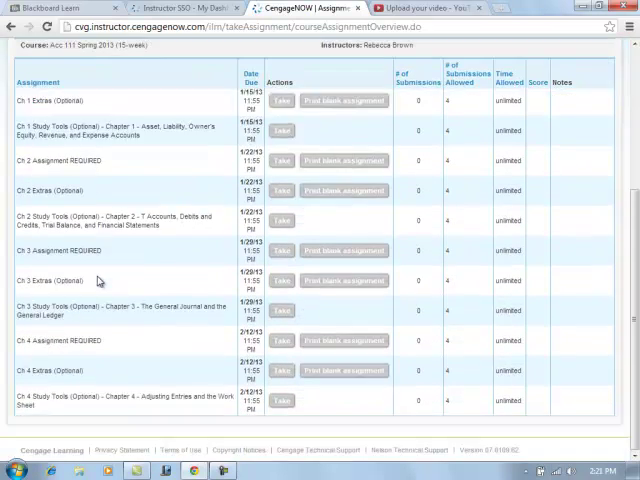
pyautogui.moveTo(37, 358)
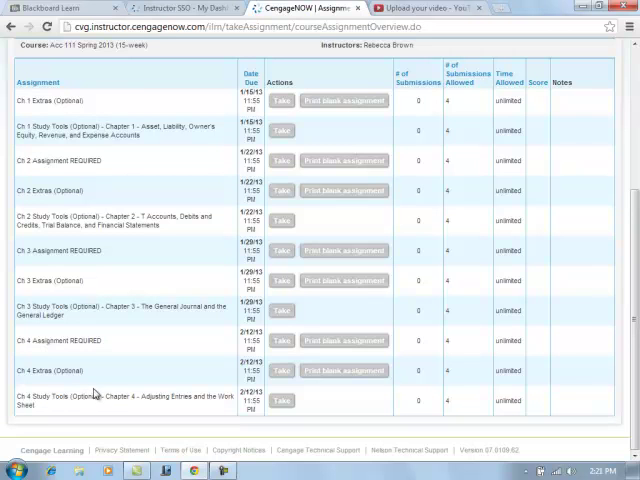
pyautogui.moveTo(52, 350)
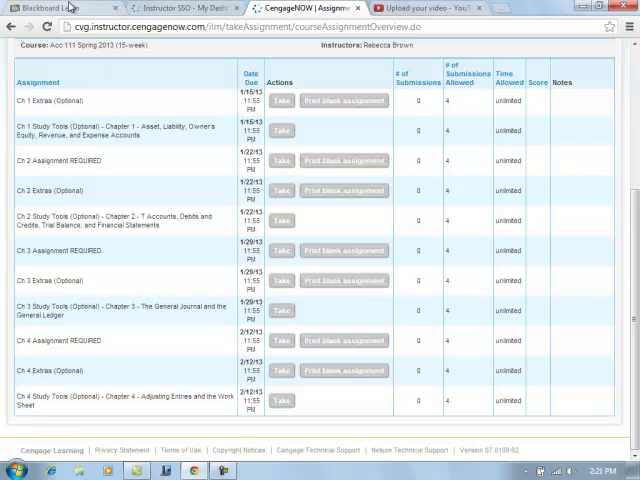
# Step: Scroll through the Week 5 Blackboard page, then check the finished Week 3 YouTube upload
pyautogui.click(50, 8)
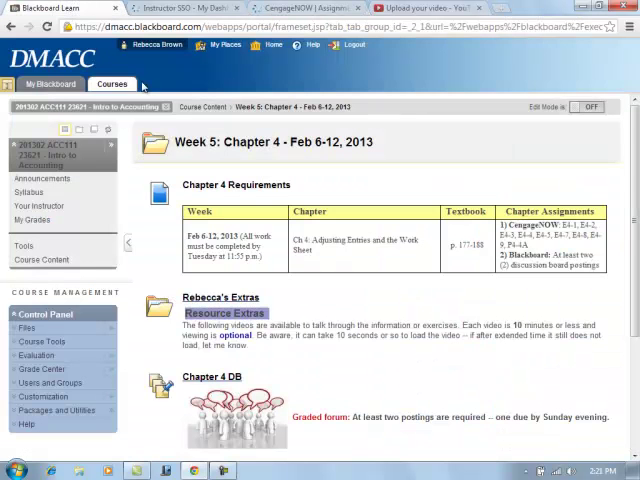
pyautogui.scroll(-3)
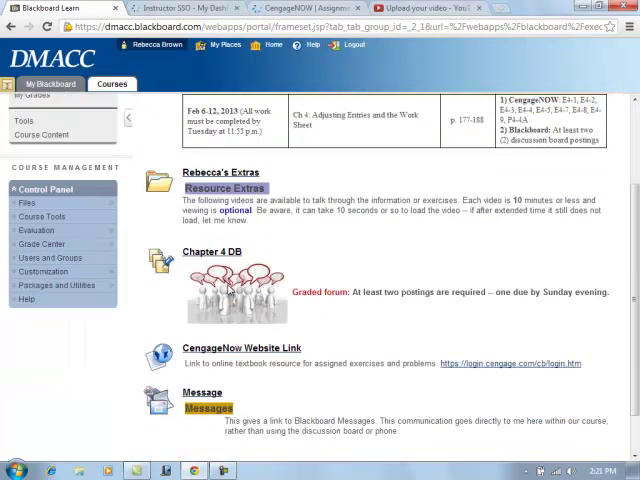
pyautogui.scroll(-3)
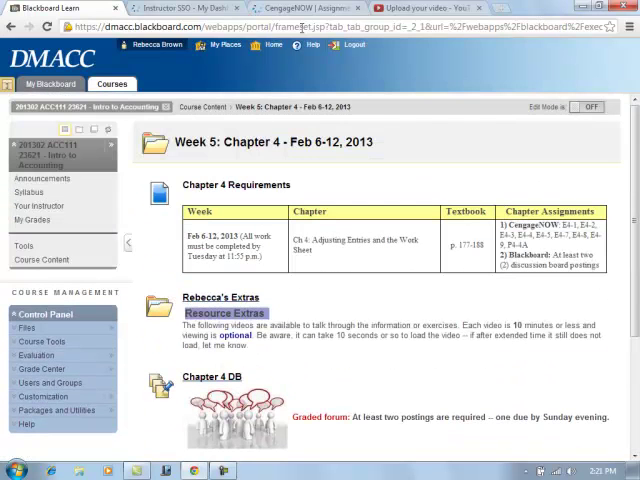
pyautogui.click(430, 8)
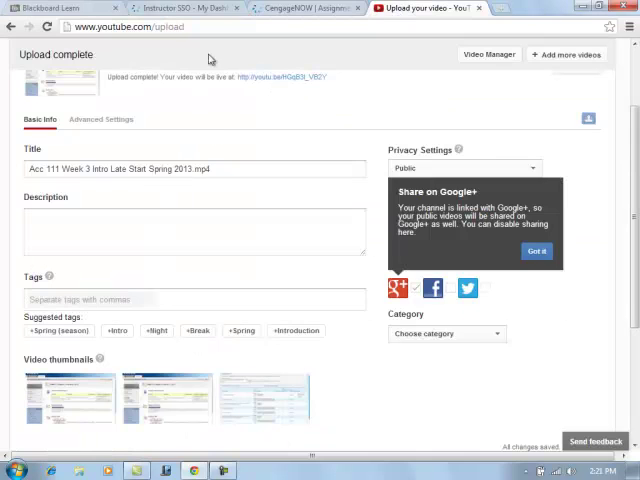
# Step: Review the CengageNOW Acc 111 assignment list from the Introduction through Chapter 4
pyautogui.click(305, 8)
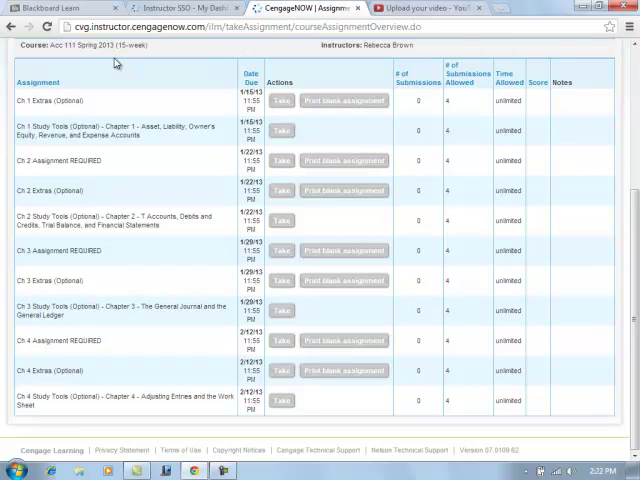
pyautogui.moveTo(350, 8)
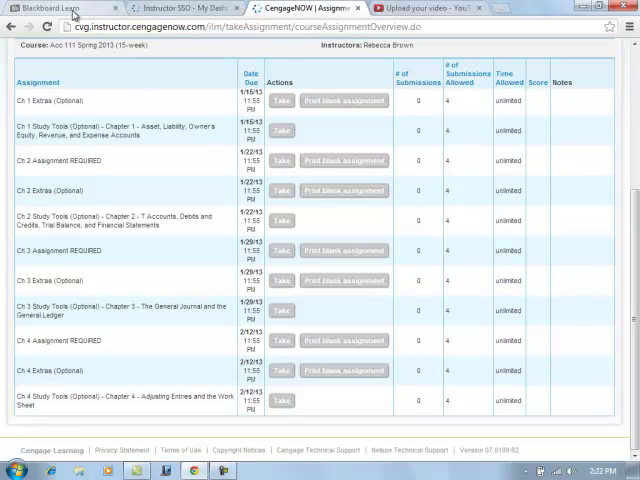
pyautogui.click(70, 8)
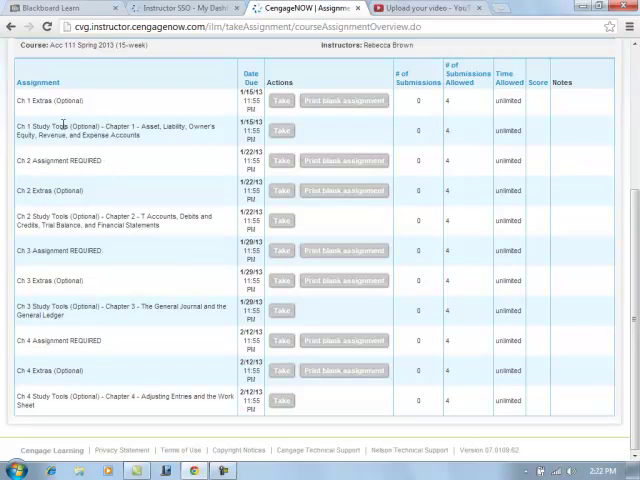
pyautogui.moveTo(45, 335)
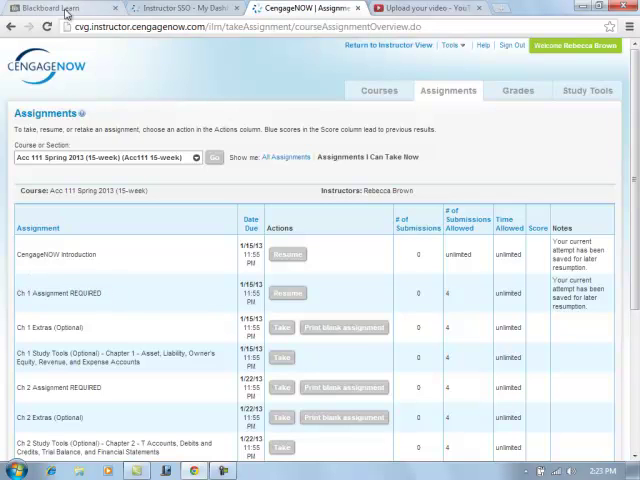
# Step: Return to Blackboard's Week 5: Chapter 4 folder with requirements and the discussion board
pyautogui.click(50, 8)
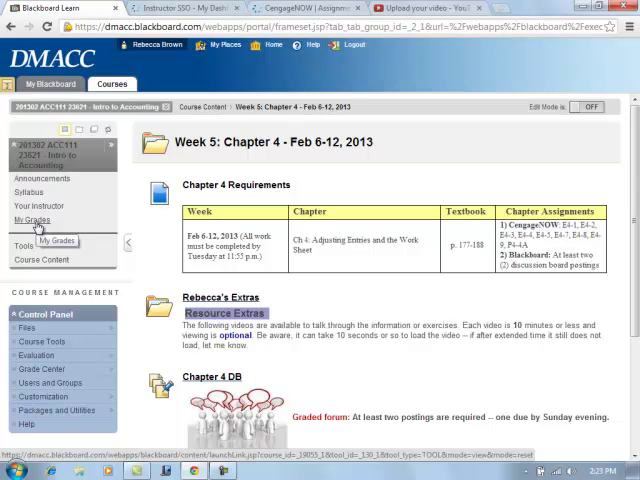
pyautogui.moveTo(236, 224)
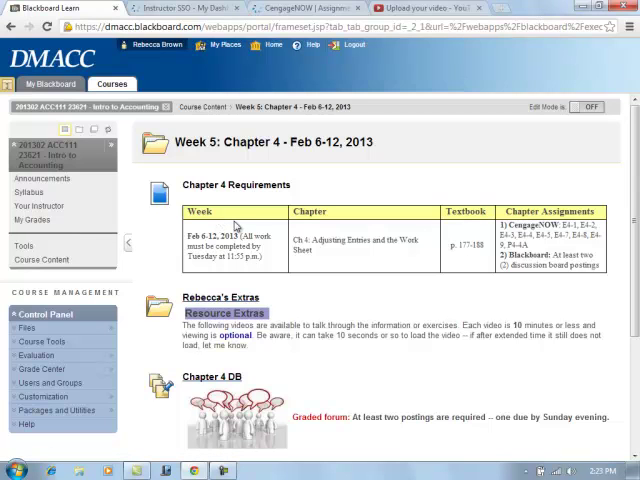